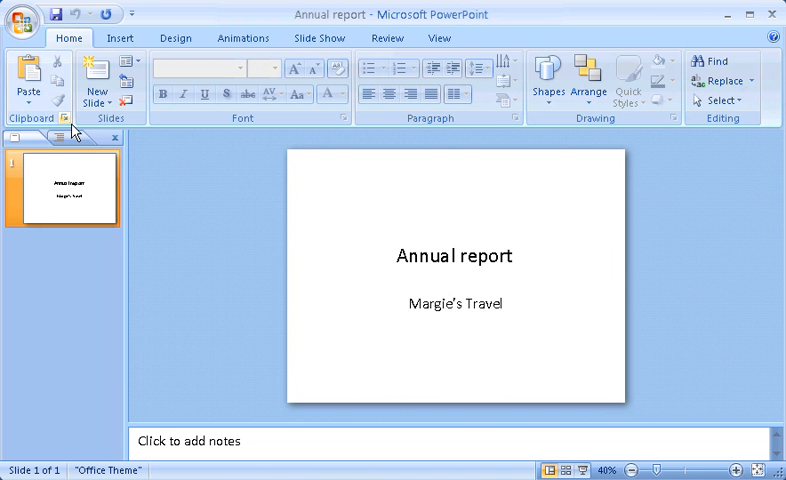
mouse_move(284, 130)
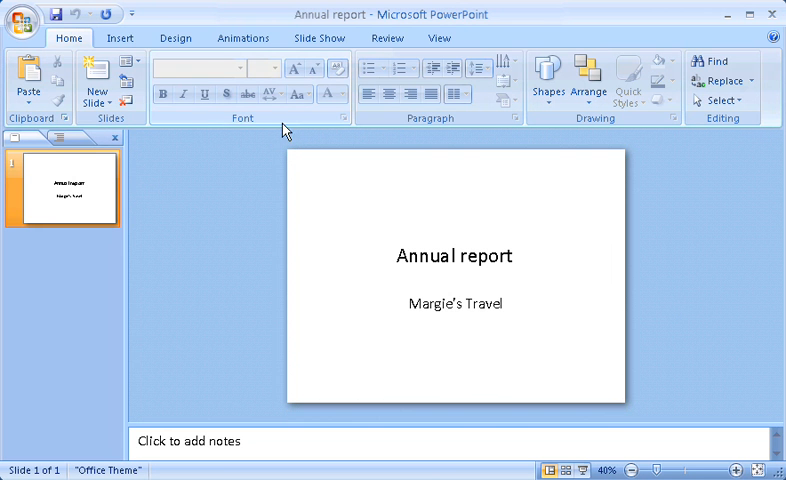
mouse_move(484, 126)
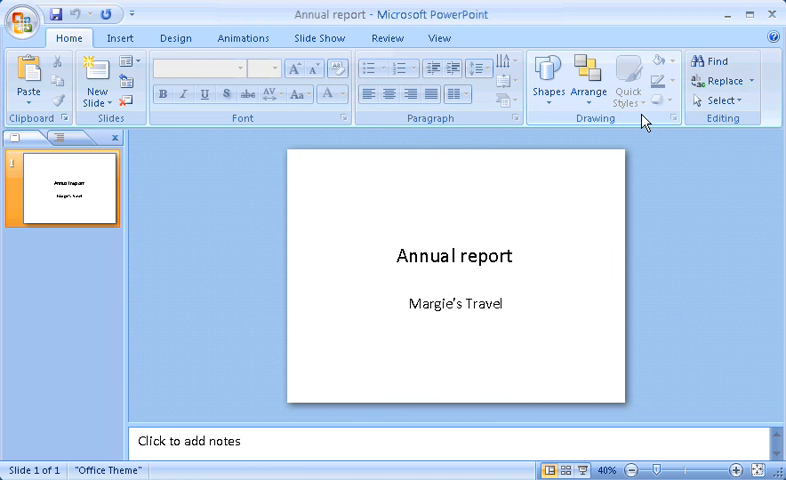
mouse_move(752, 126)
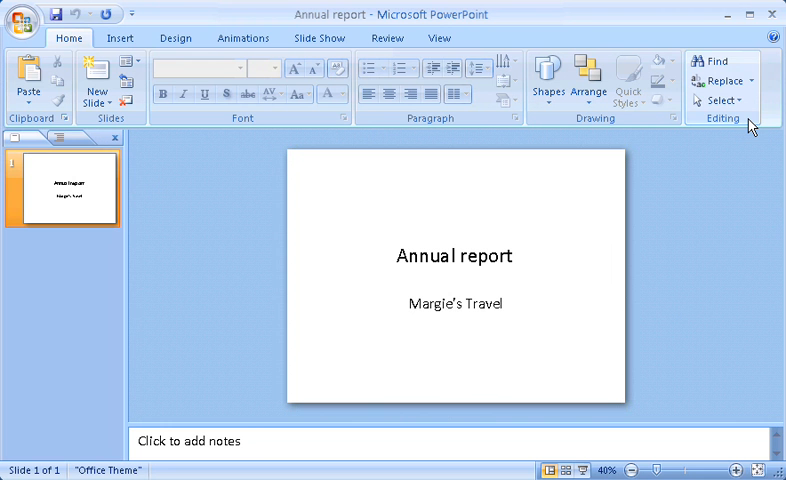
- Show the Insert ribbon with its tables, illustrations, text and media commands
click(70, 36)
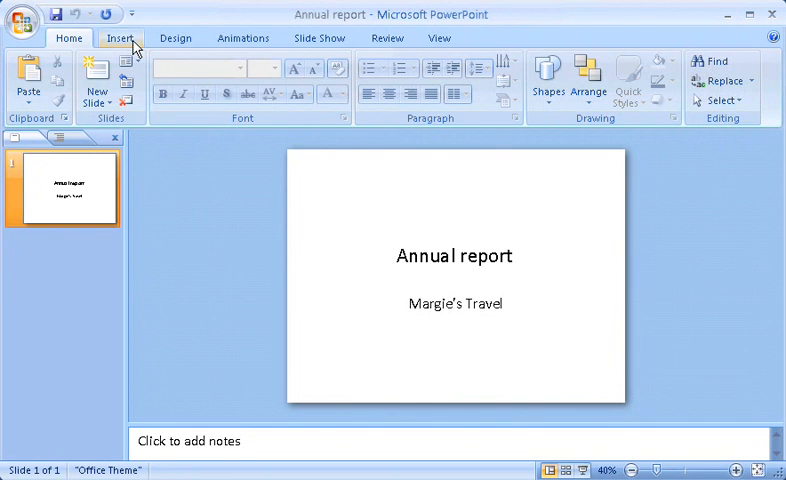
click(124, 38)
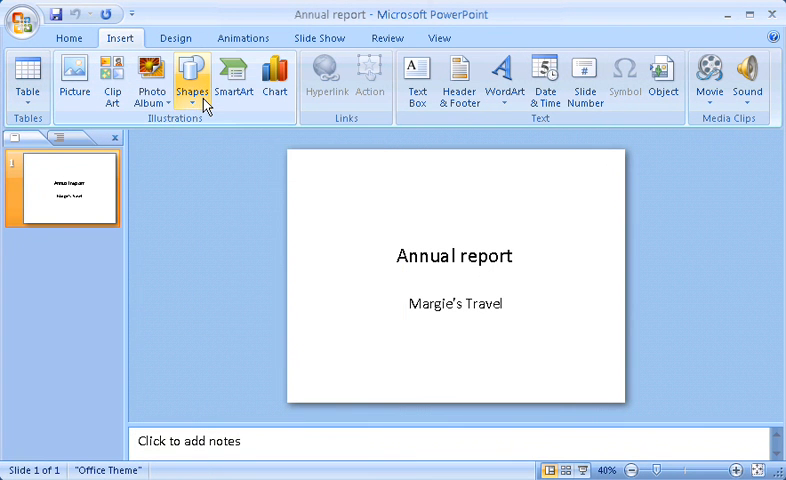
mouse_move(274, 96)
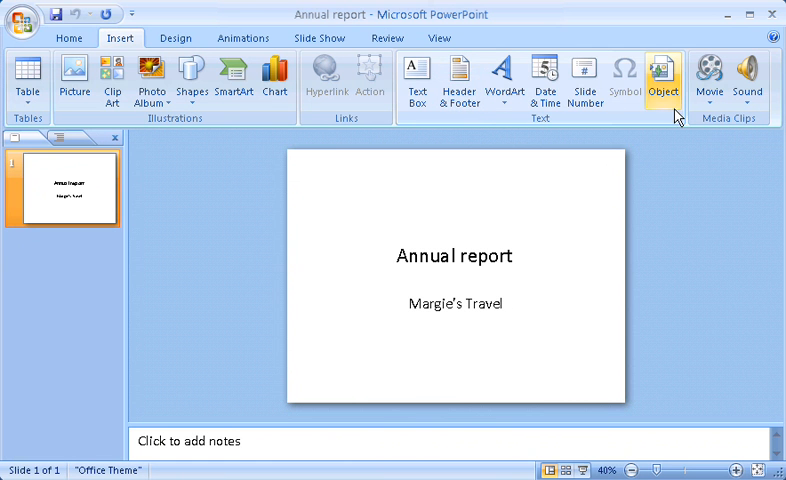
mouse_move(712, 158)
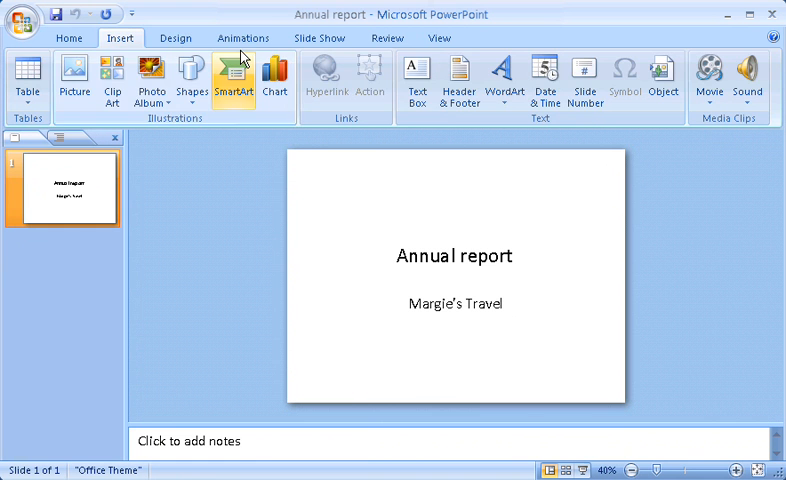
- Preview a darker theme and other themes on the title slide from the Design gallery
click(176, 38)
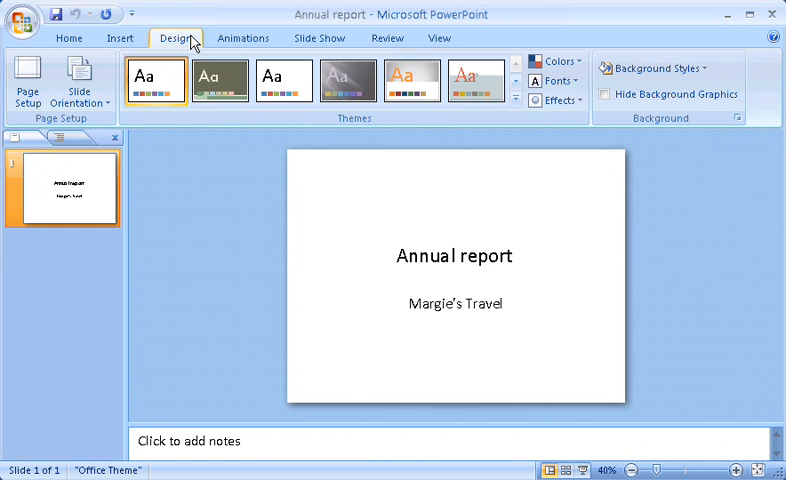
click(220, 80)
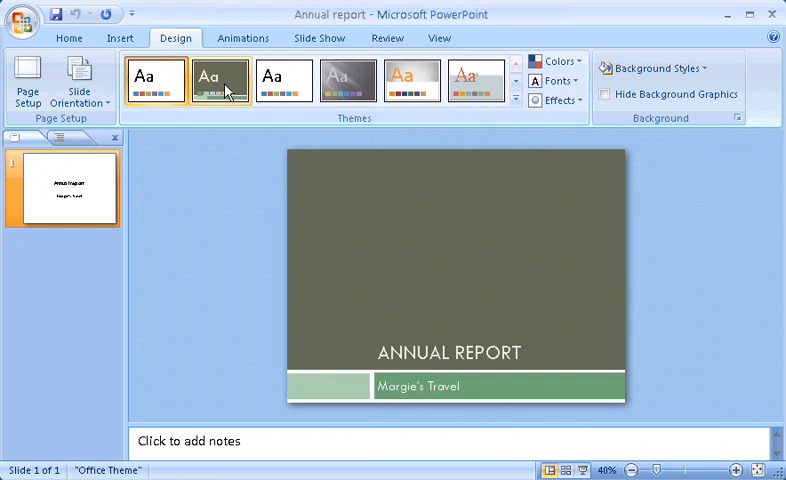
click(348, 80)
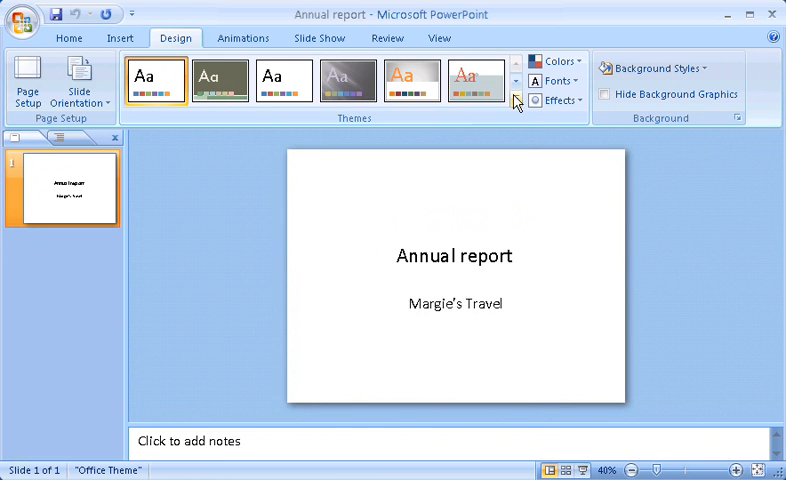
click(518, 100)
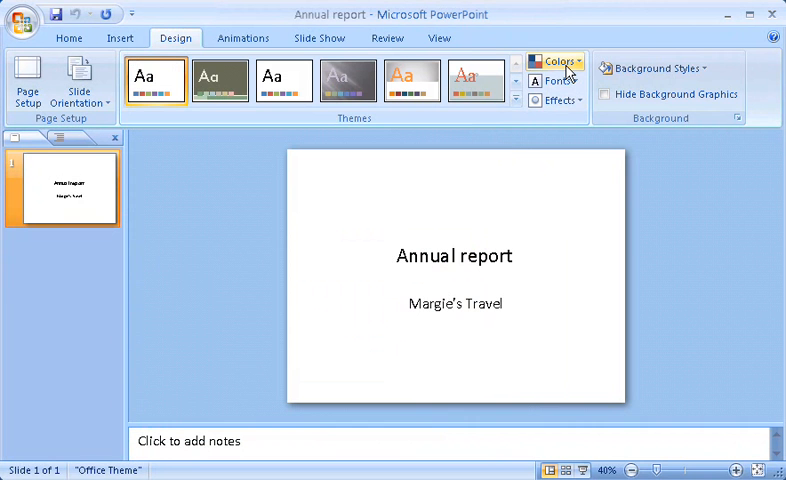
- Look through the Colors, Fonts and Background Styles galleries, then dismiss them keeping the Office theme
click(556, 64)
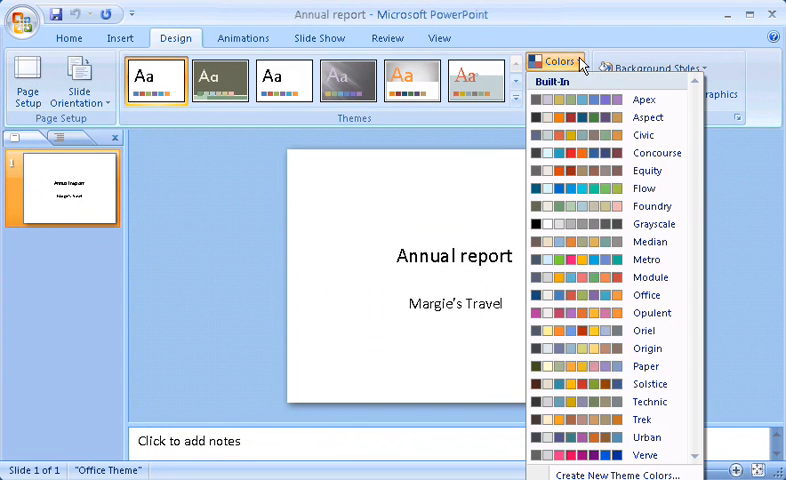
click(556, 80)
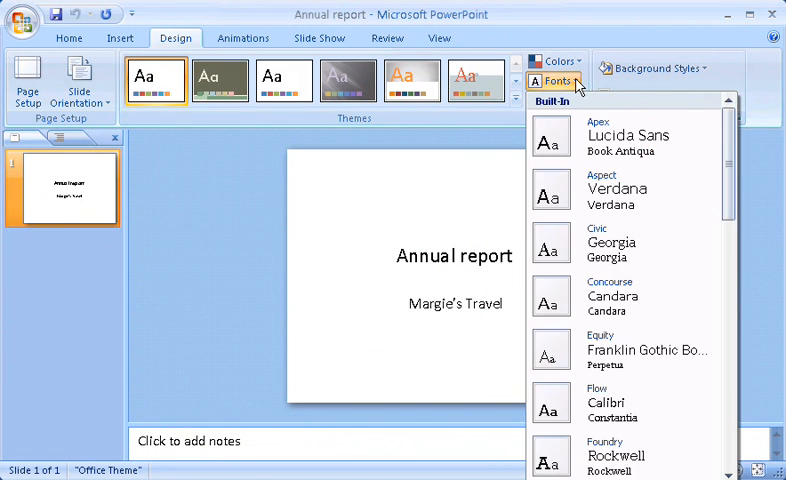
click(662, 68)
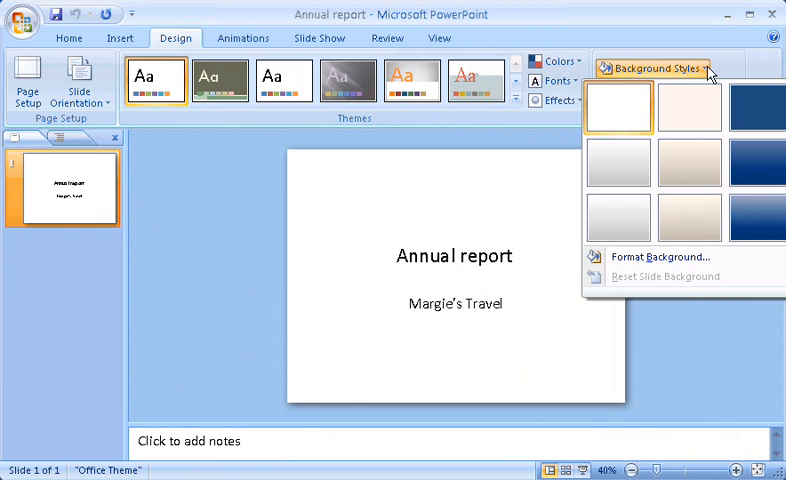
click(452, 256)
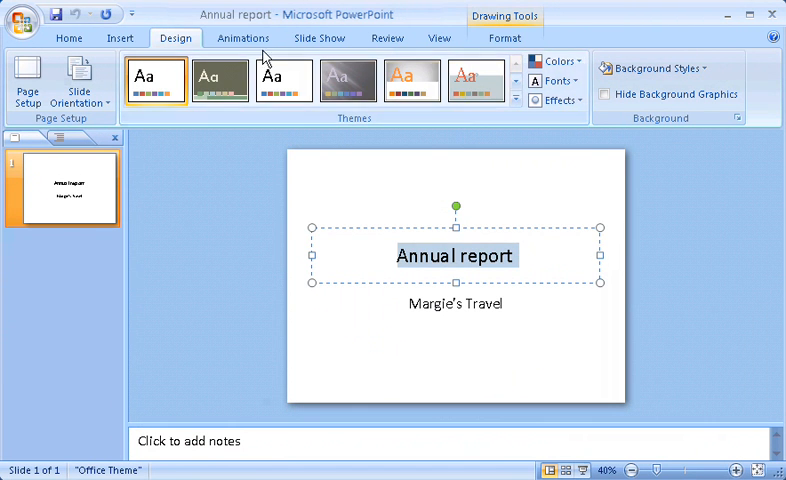
- Review the Animate dropdown and Custom Animation options, leaving the title slide unanimated
click(244, 38)
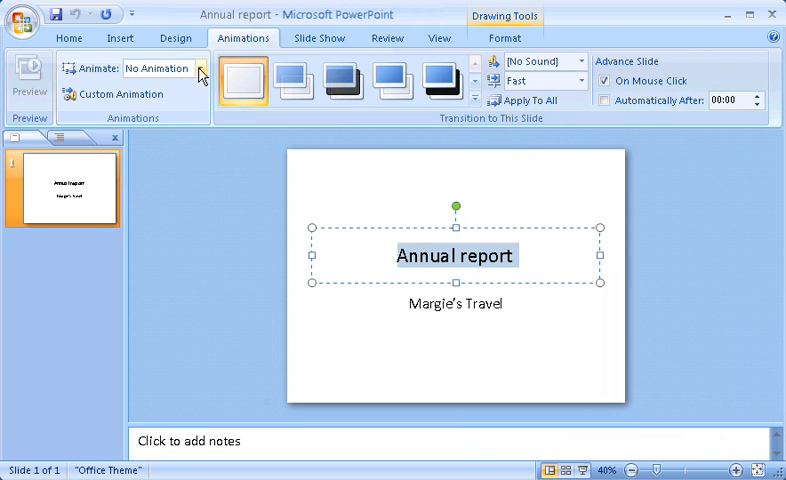
click(206, 68)
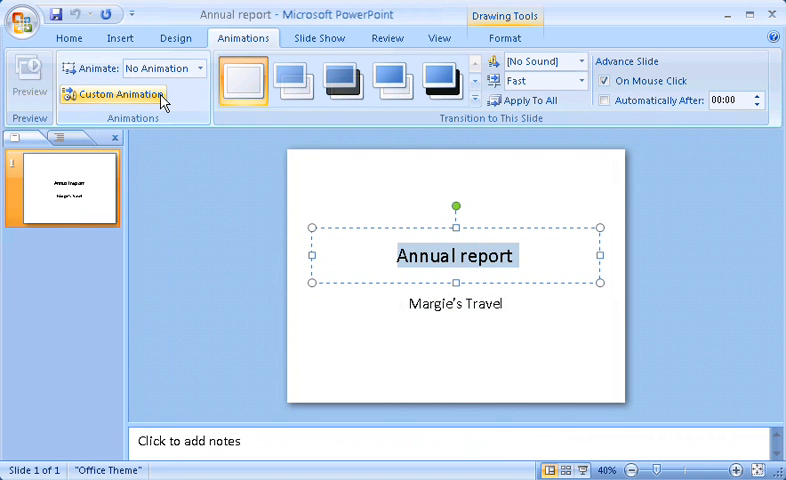
click(242, 80)
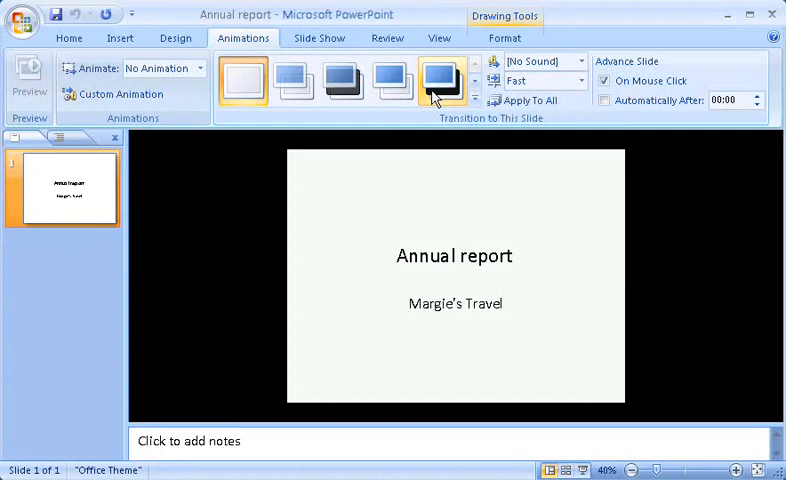
- Add a comment reading "This is a great presentation!" to the title slide via Review
click(318, 38)
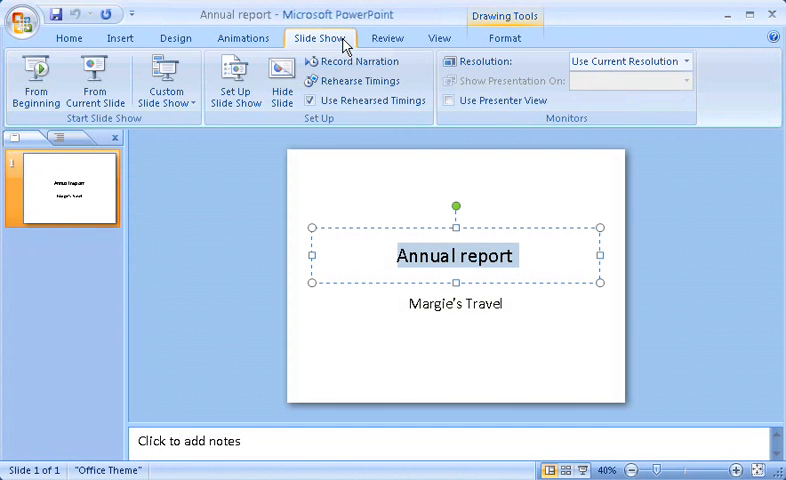
mouse_move(366, 62)
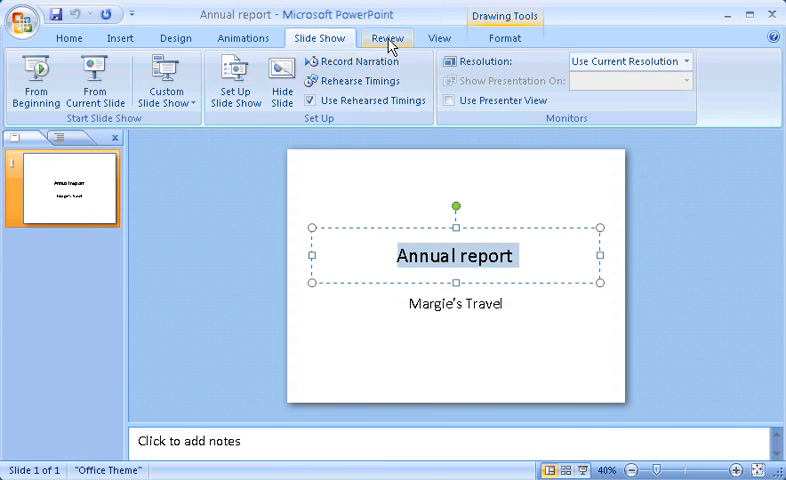
click(388, 38)
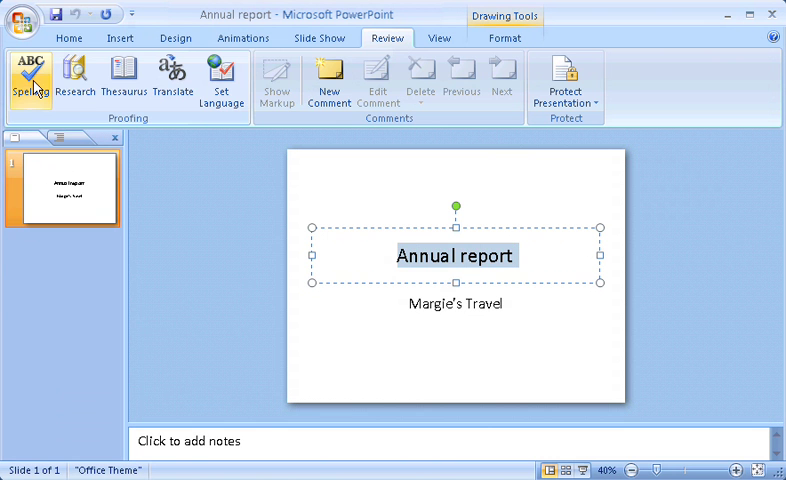
mouse_move(128, 132)
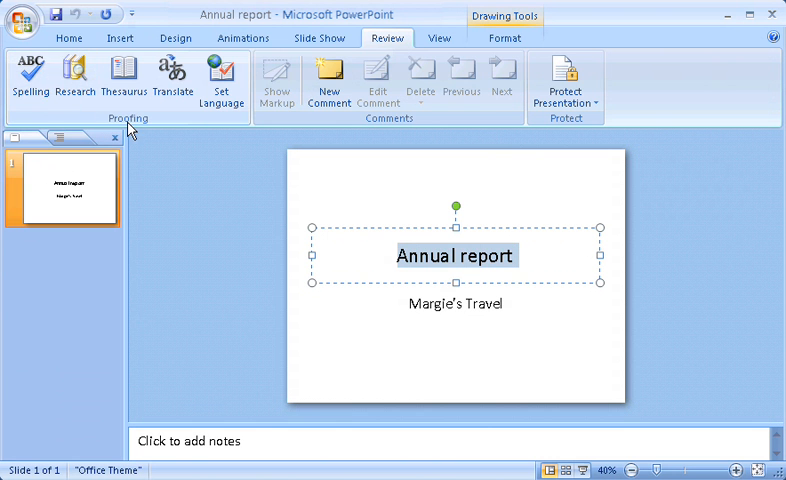
mouse_move(328, 82)
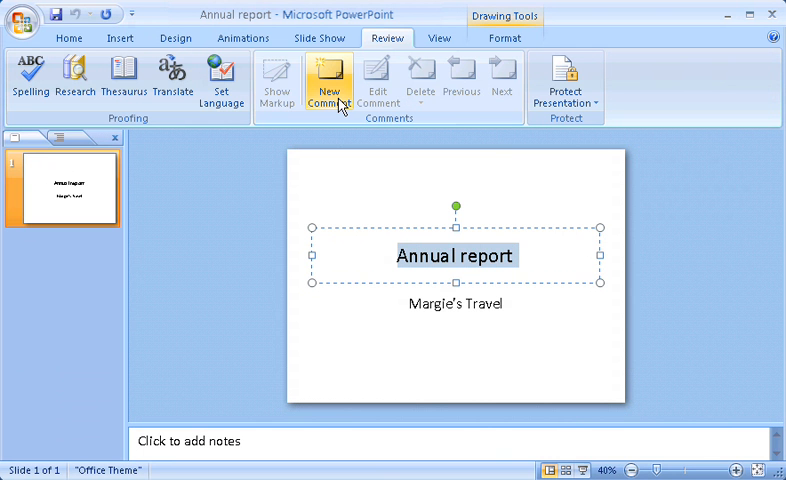
click(328, 78)
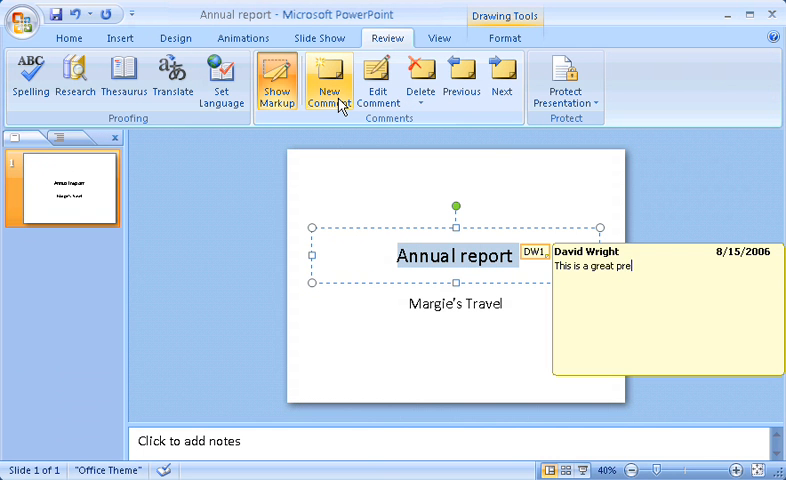
text(sentation!)
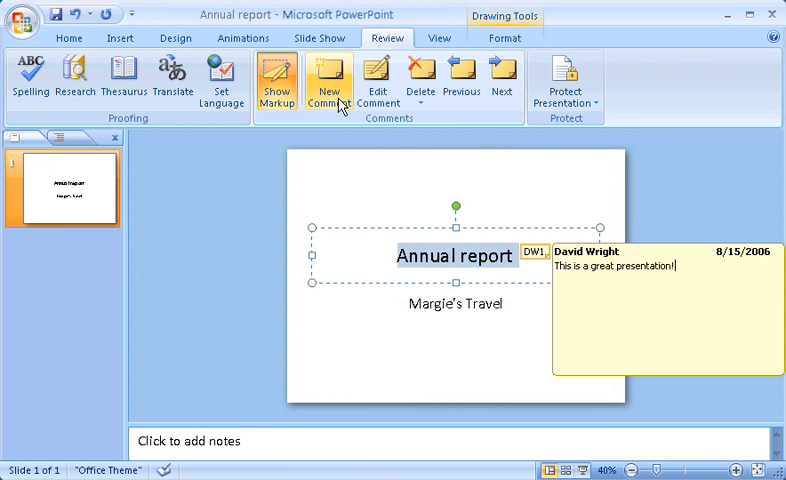
click(434, 38)
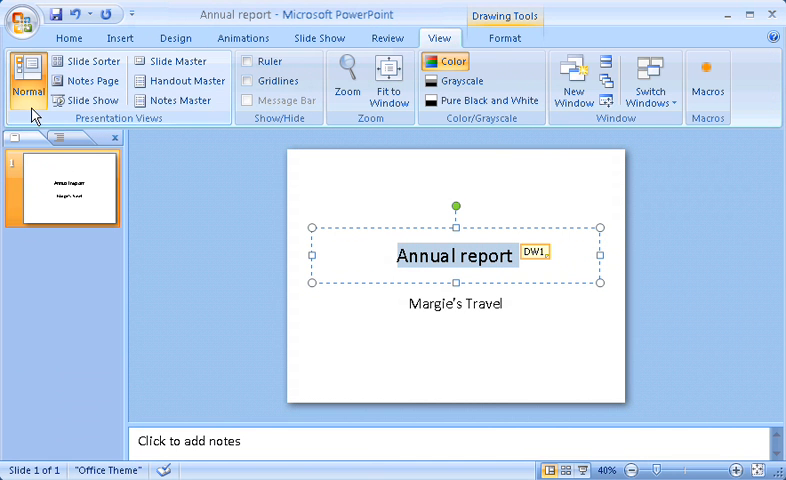
mouse_move(182, 100)
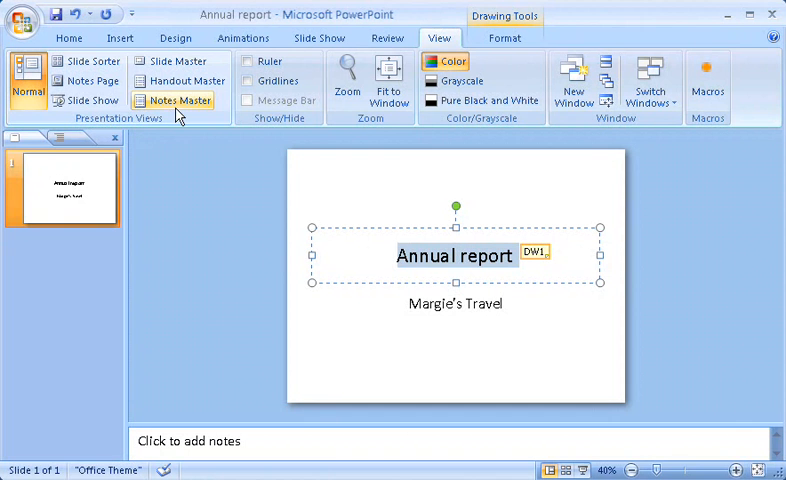
mouse_move(228, 116)
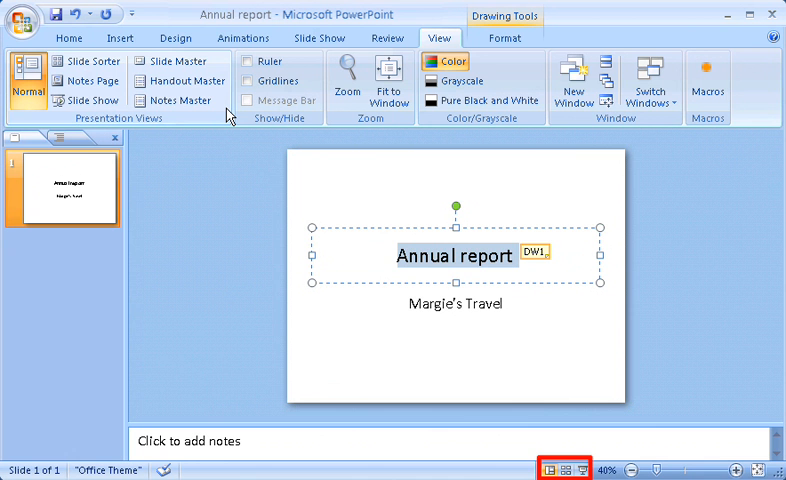
click(556, 464)
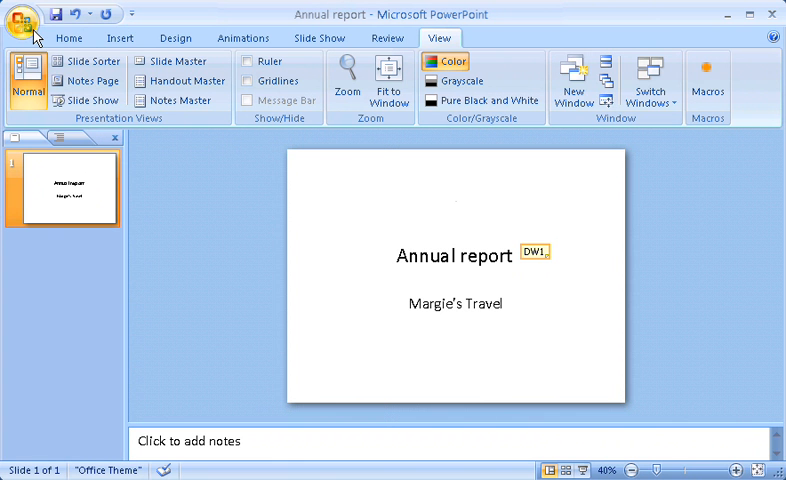
- Open Company Overview from Recent Documents and replace the subtitle with "Margie's Travel"
click(24, 16)
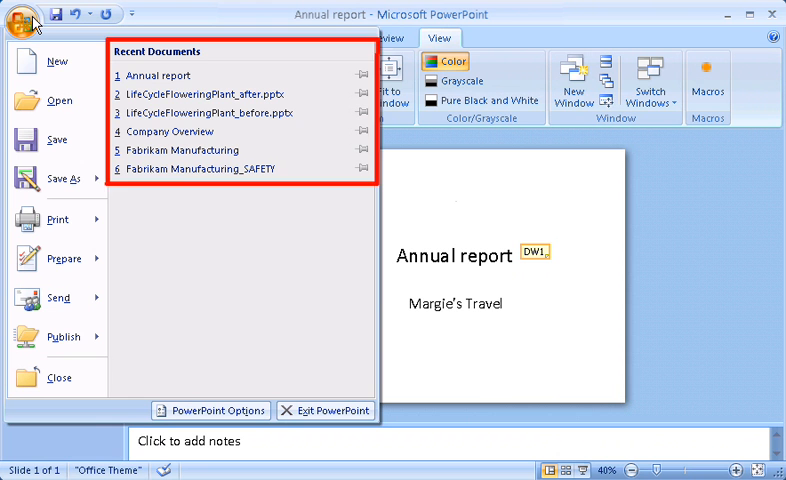
mouse_move(176, 122)
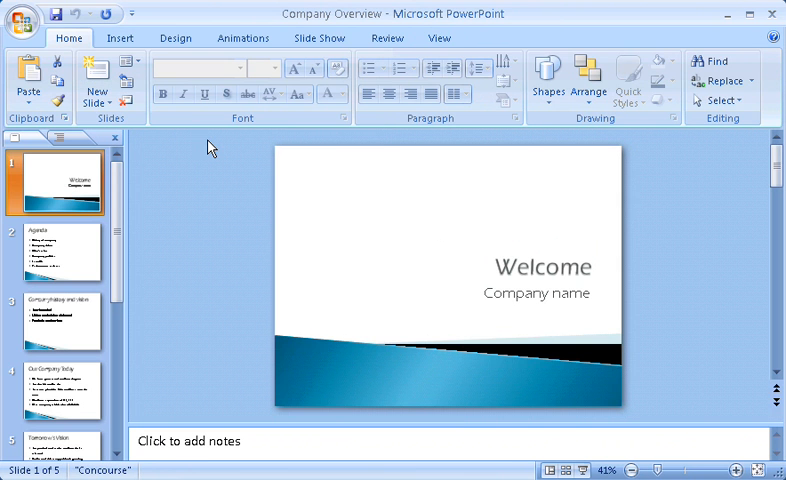
click(66, 36)
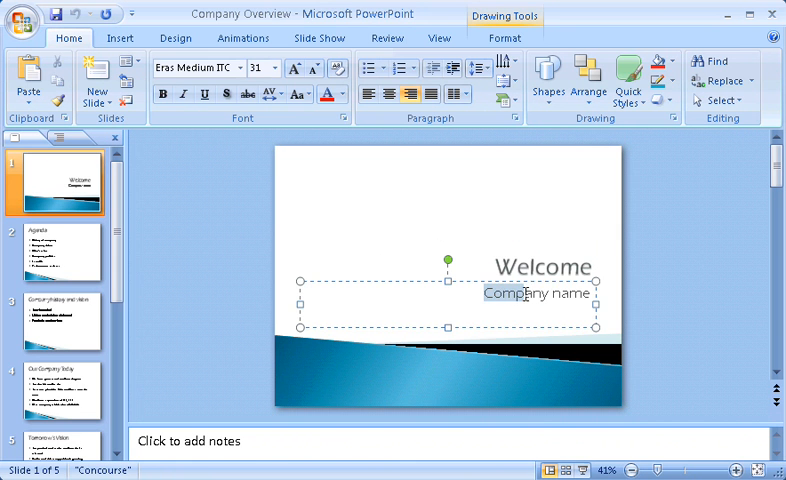
text(Margie's Travel)
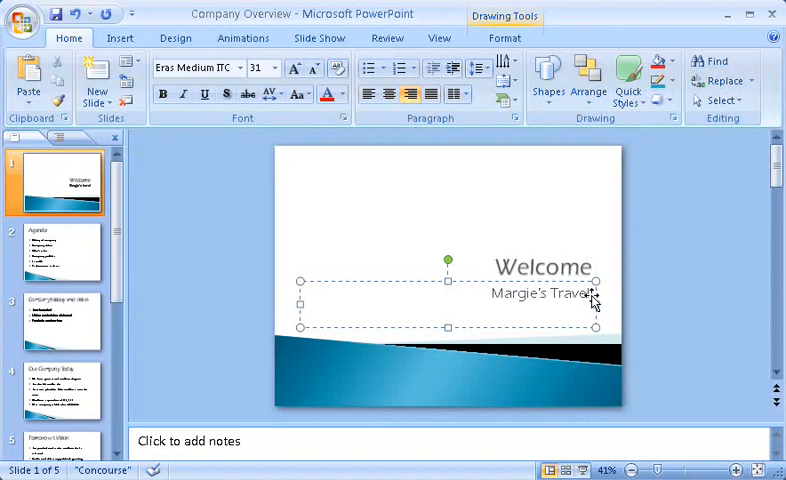
double_click(540, 294)
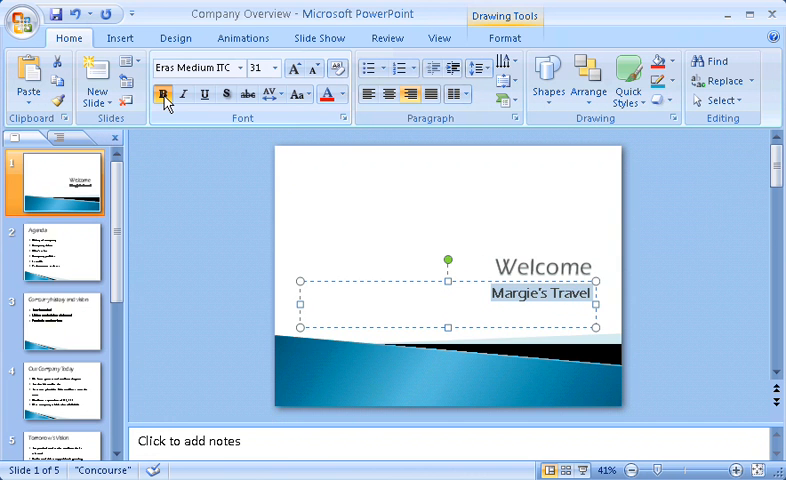
- Set the Agenda slide's bullet list to 1.0 line spacing
click(62, 252)
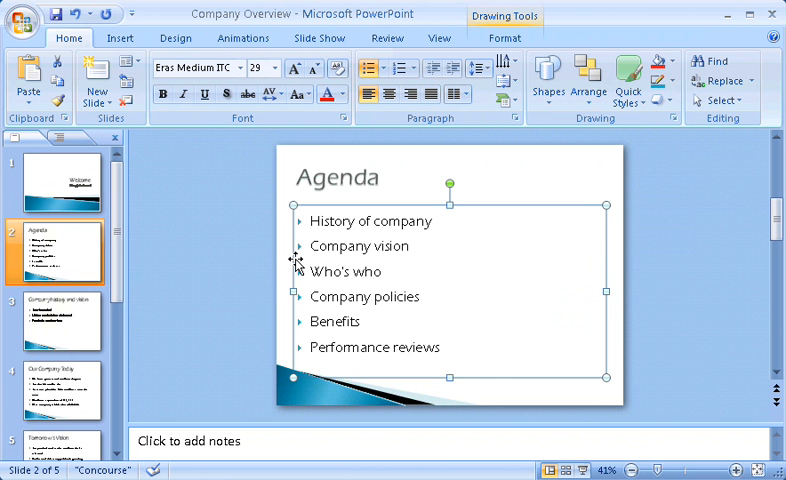
mouse_move(324, 244)
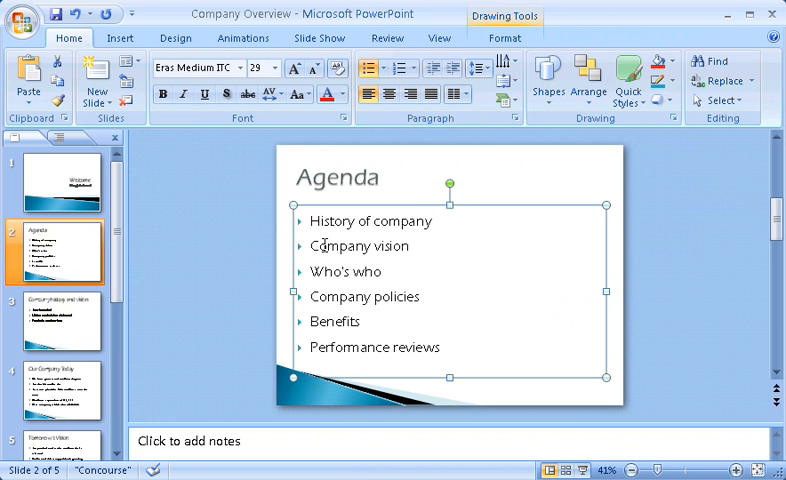
click(468, 74)
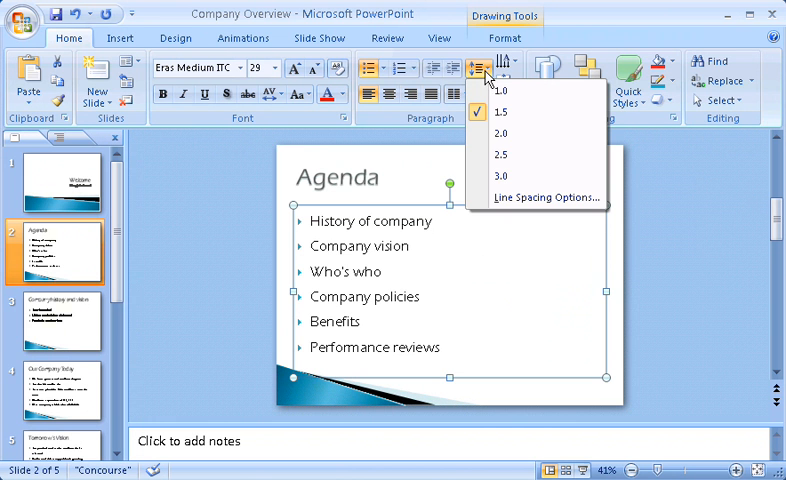
click(508, 90)
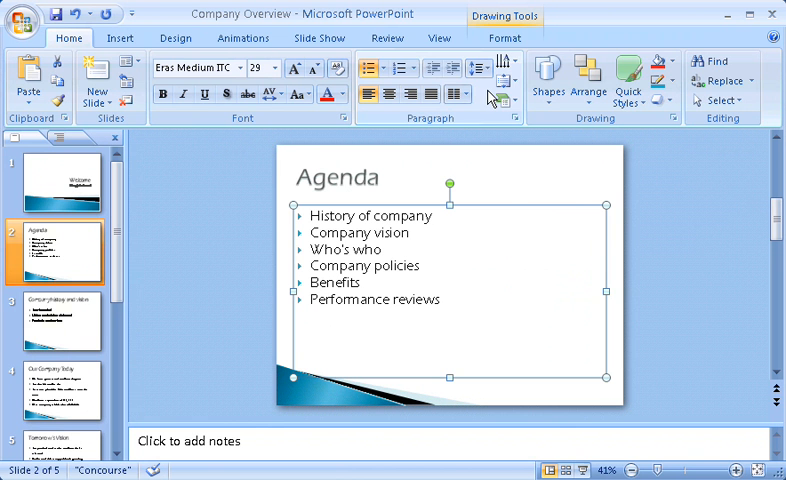
- Add a "Helpful resources" bullet after Performance reviews
click(440, 304)
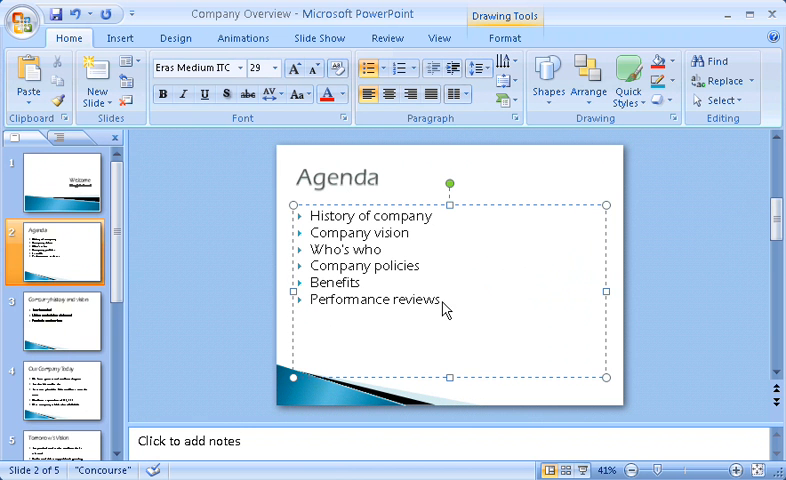
text(Helpful resources)
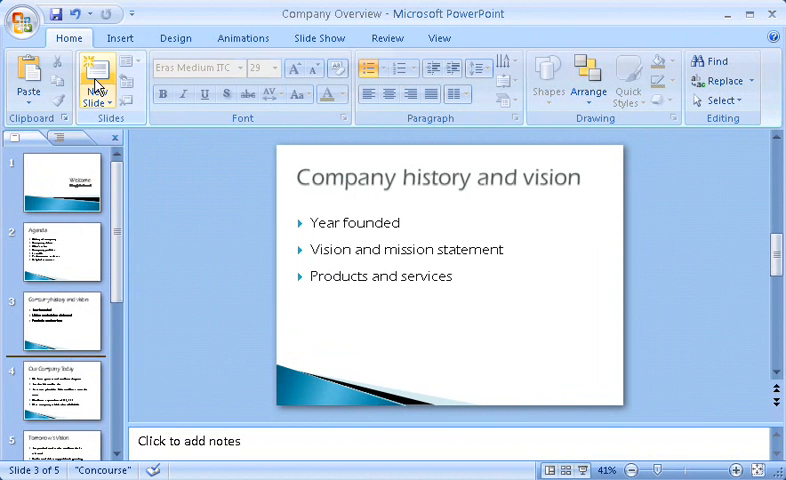
- Add a new Title and Content slide after Company history and vision
click(98, 76)
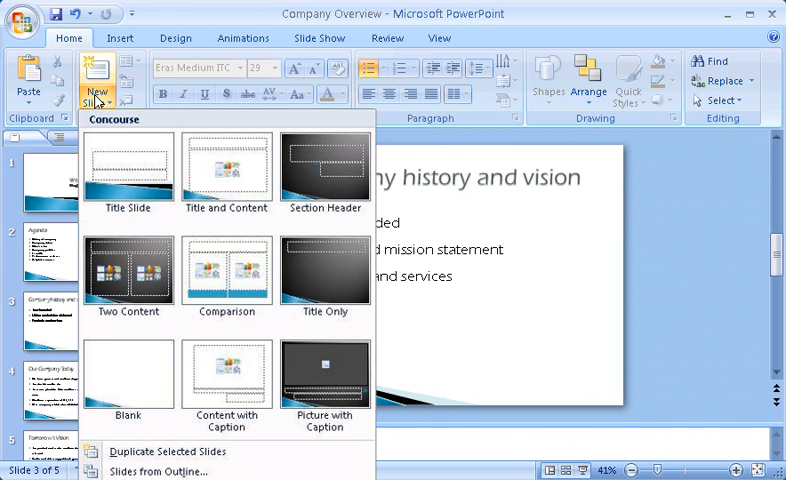
mouse_move(256, 180)
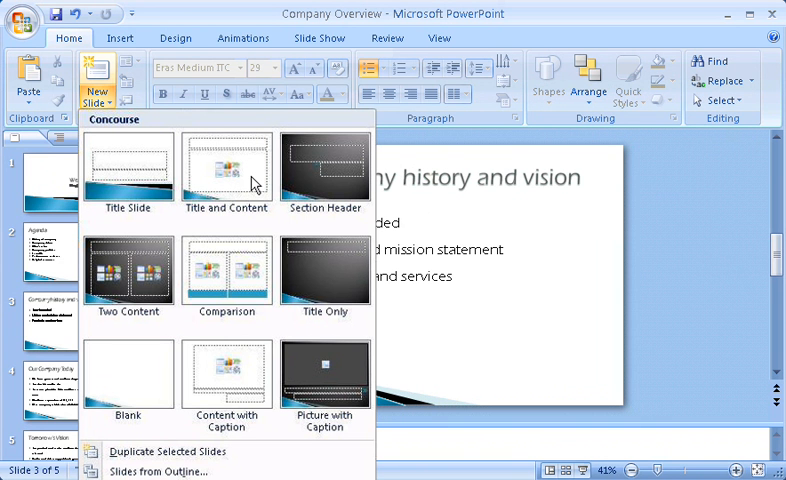
click(226, 160)
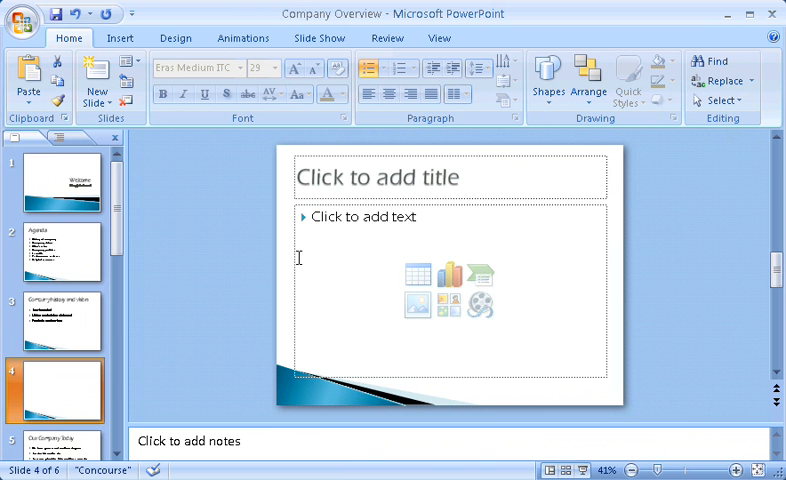
mouse_move(480, 276)
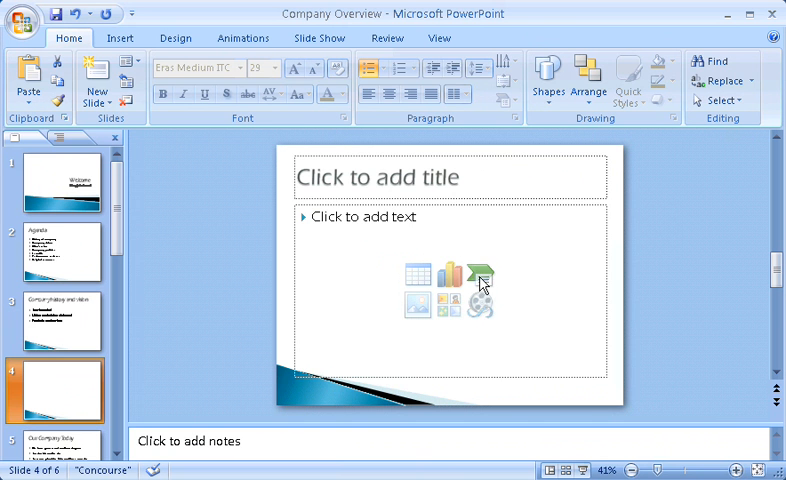
- Insert a Hierarchy organization chart SmartArt graphic into the slide 4 placeholder
click(488, 268)
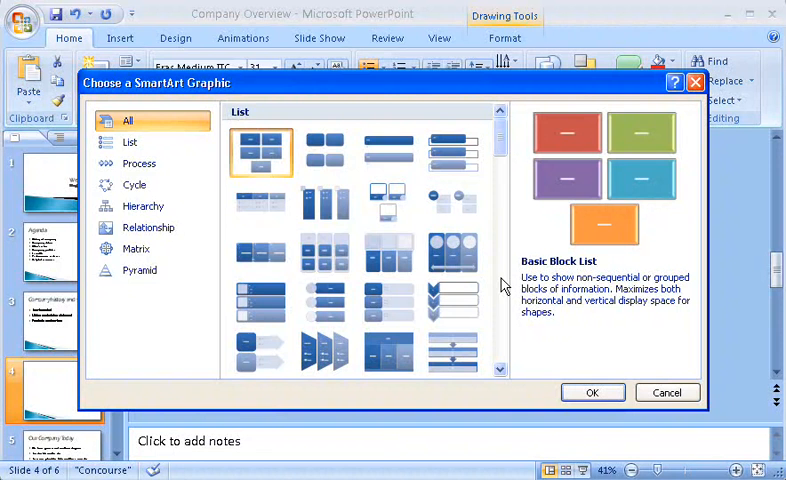
click(144, 206)
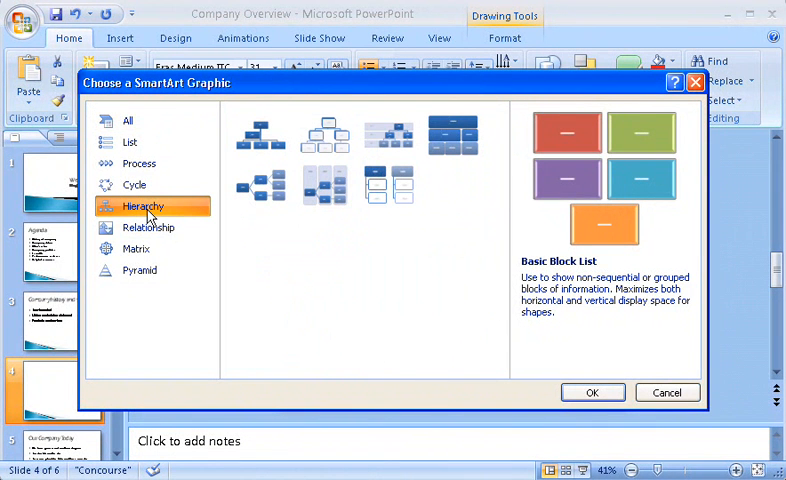
click(388, 186)
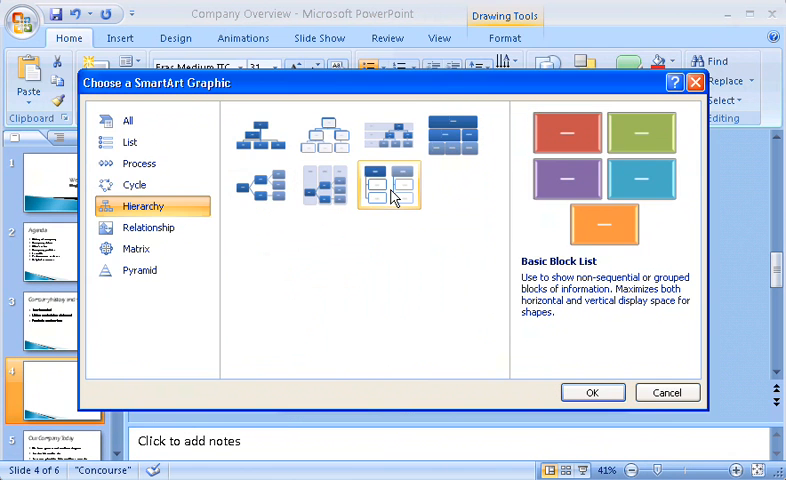
click(592, 392)
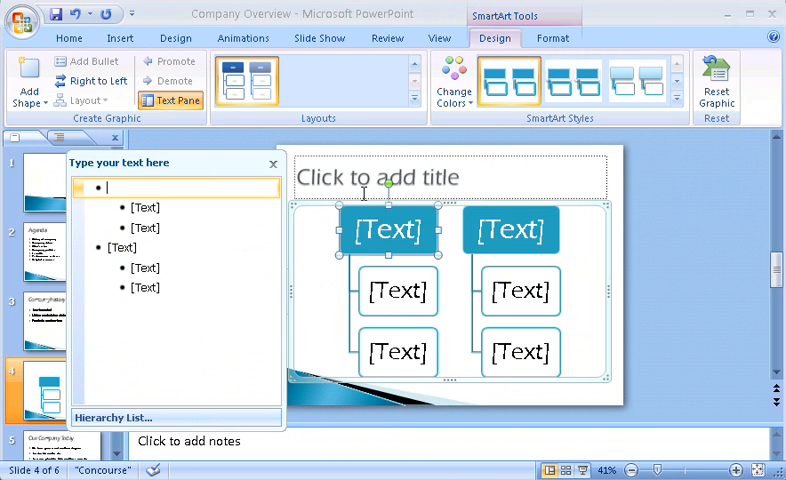
- Enter Nancy Davolio and Amy Rusko into the org chart and close the Text Pane
text(Nancy Davo)
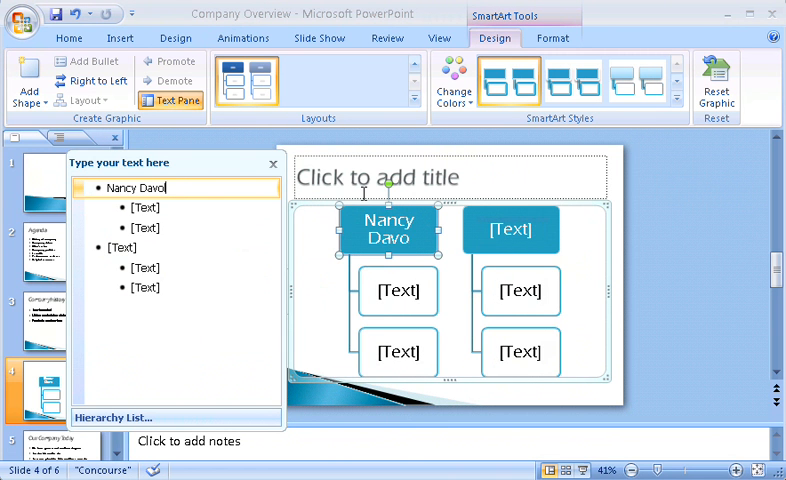
text(lio)
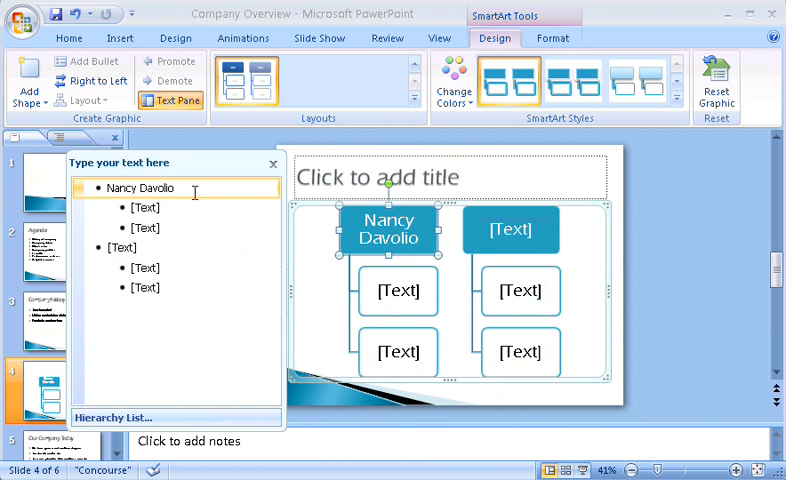
mouse_move(426, 230)
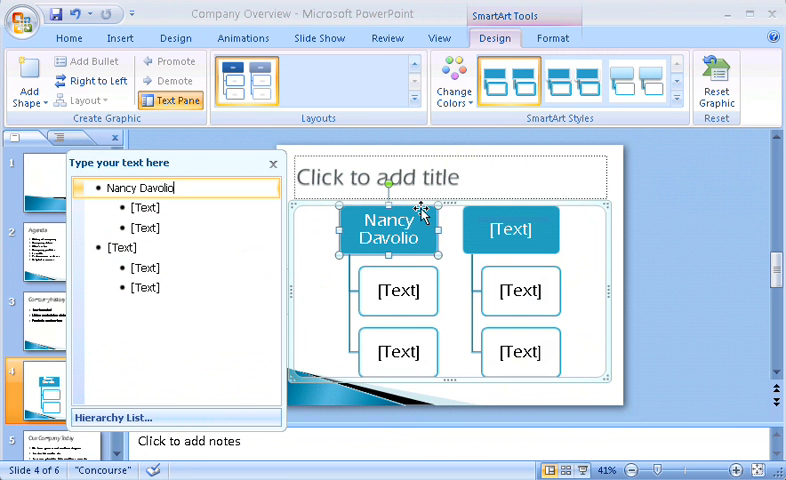
mouse_move(242, 218)
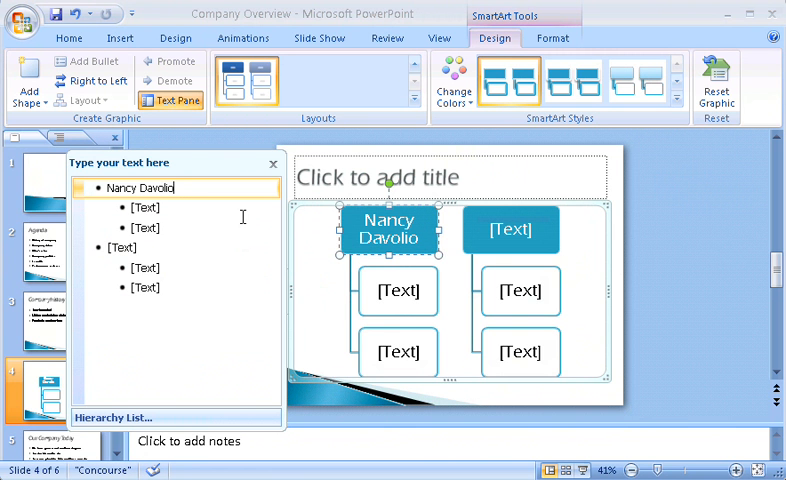
text(A)
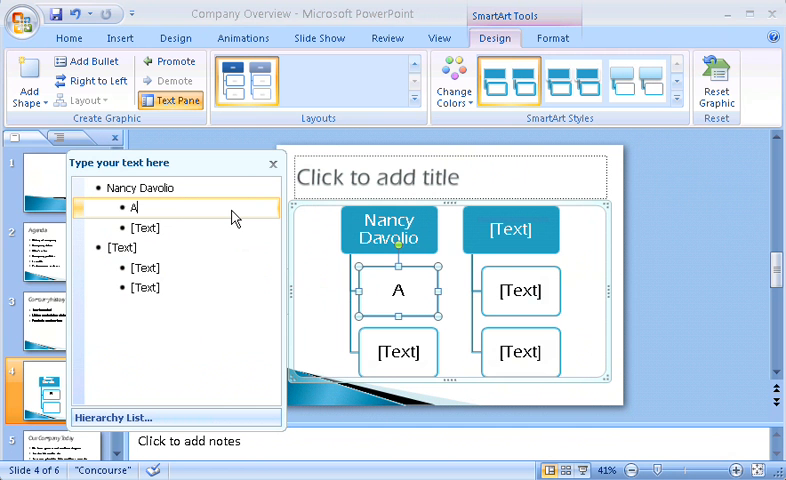
text(my Rusko)
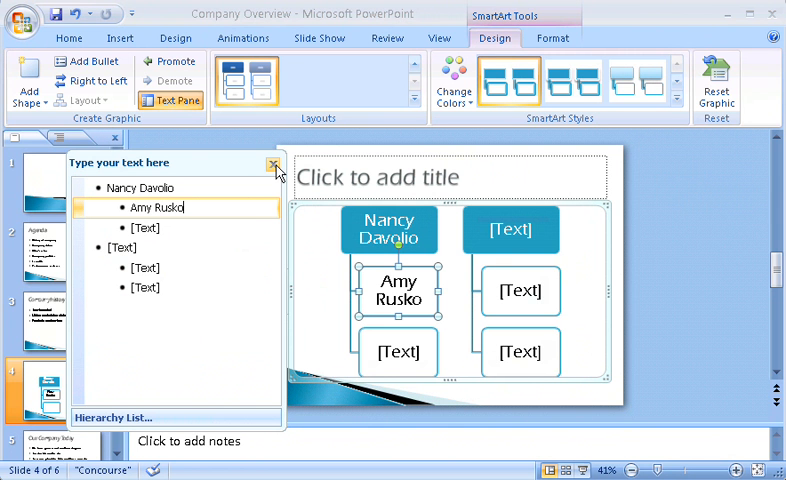
click(276, 160)
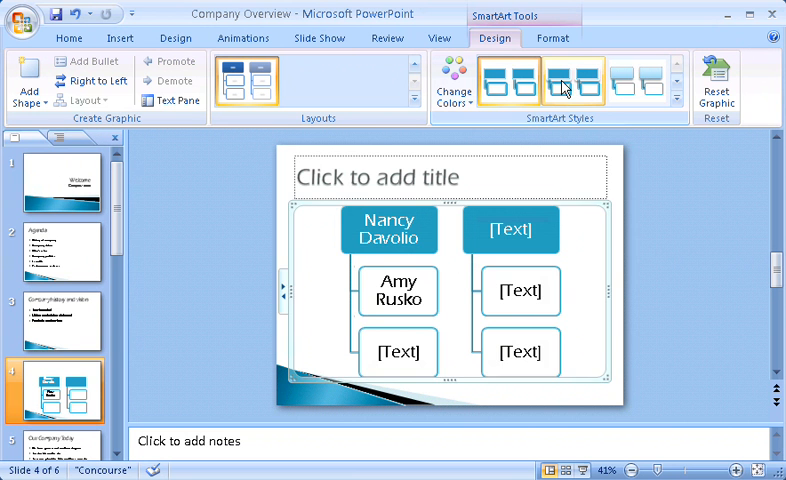
- Apply a lighter SmartArt style to the org chart
click(640, 84)
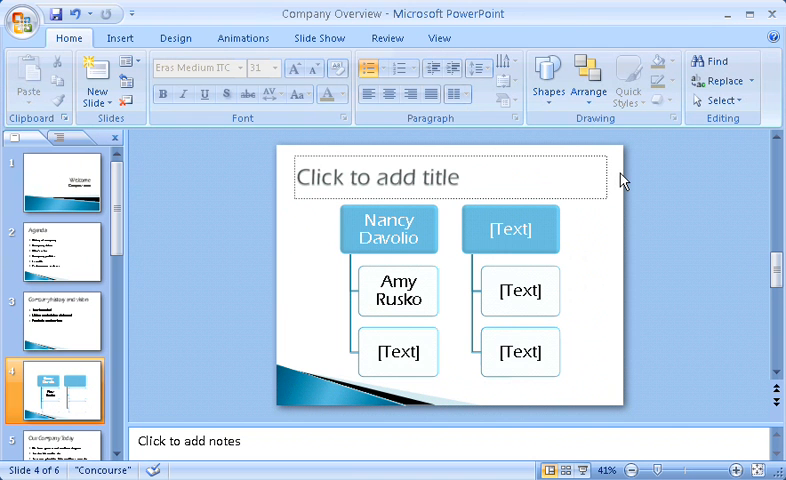
mouse_move(548, 236)
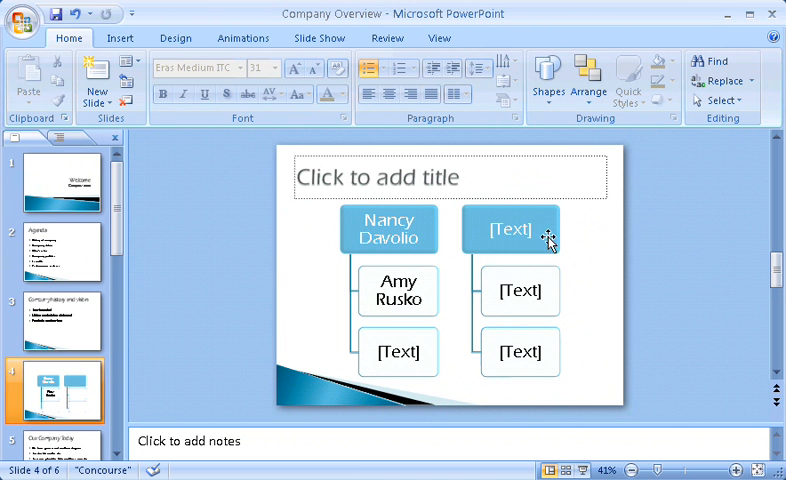
mouse_move(424, 222)
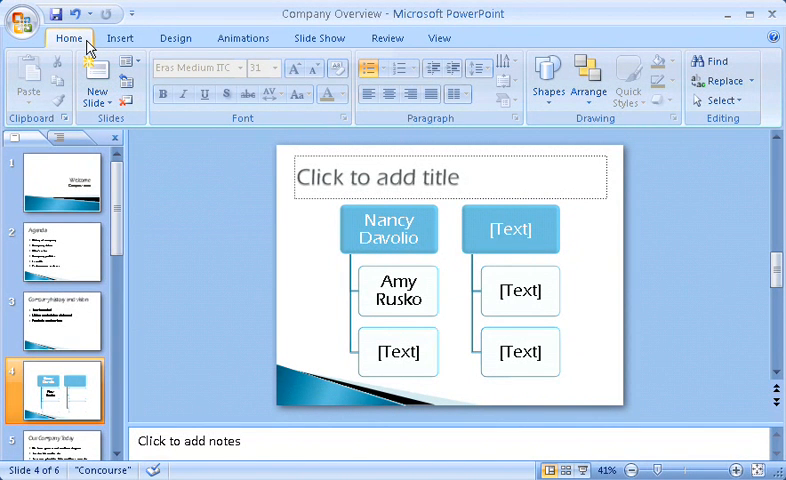
click(122, 36)
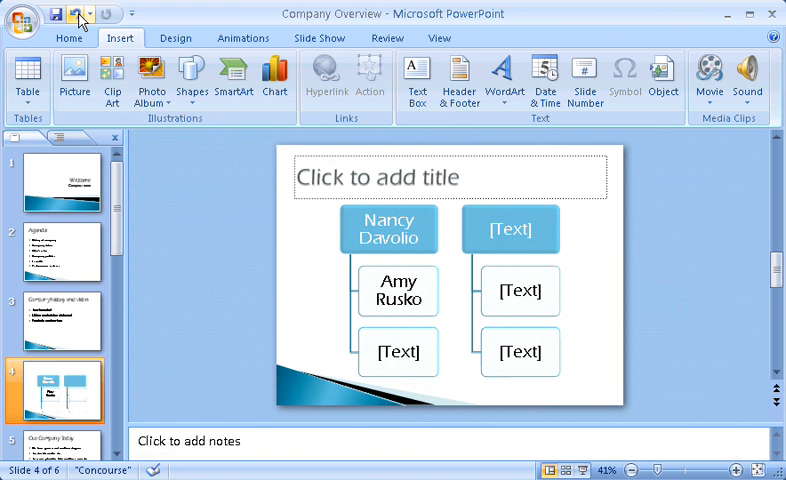
click(128, 14)
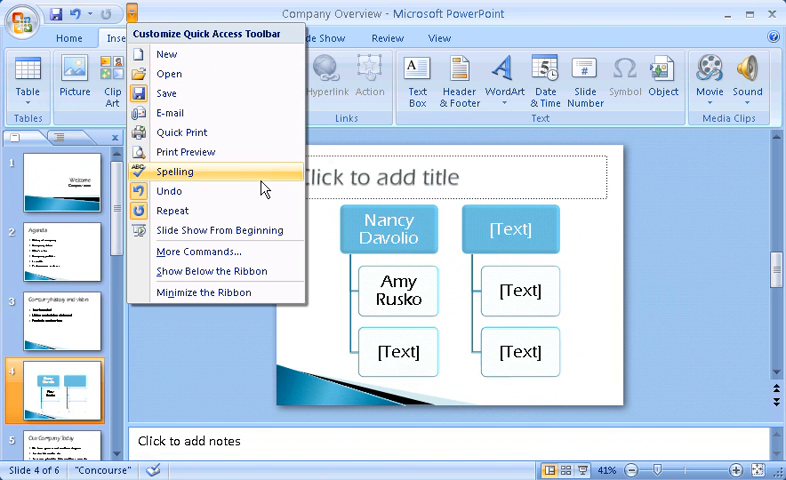
mouse_move(212, 272)
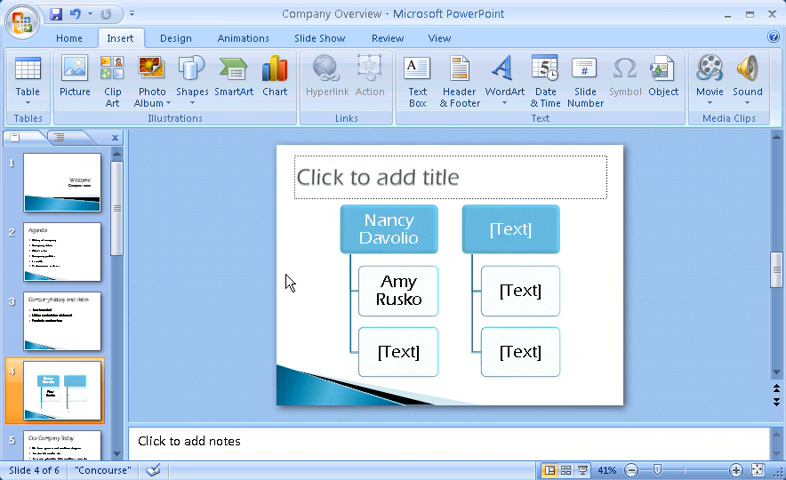
- Apply the Civic theme after previewing dark and orange ones, then show the Agenda slide
click(180, 38)
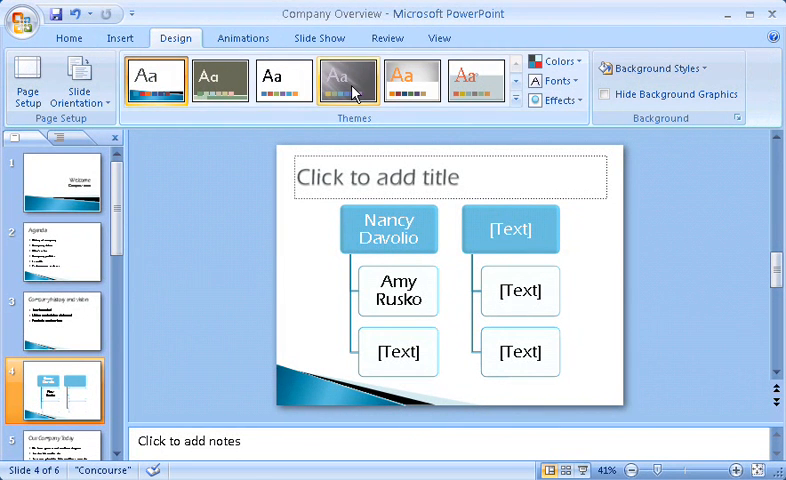
click(348, 80)
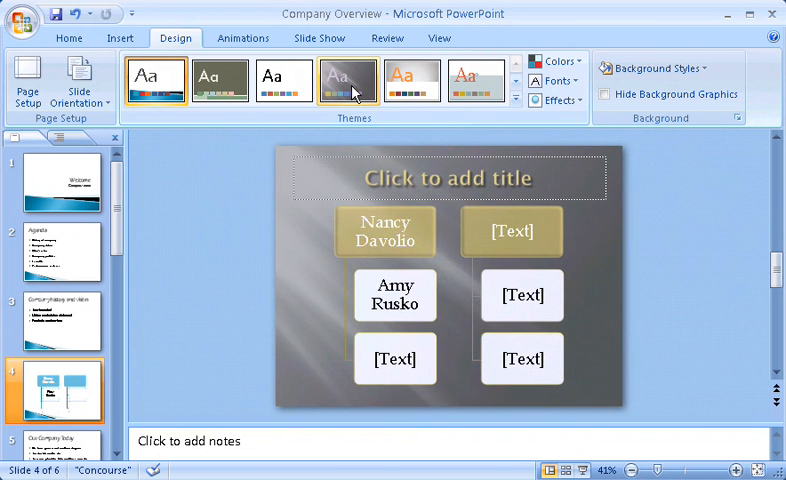
click(402, 80)
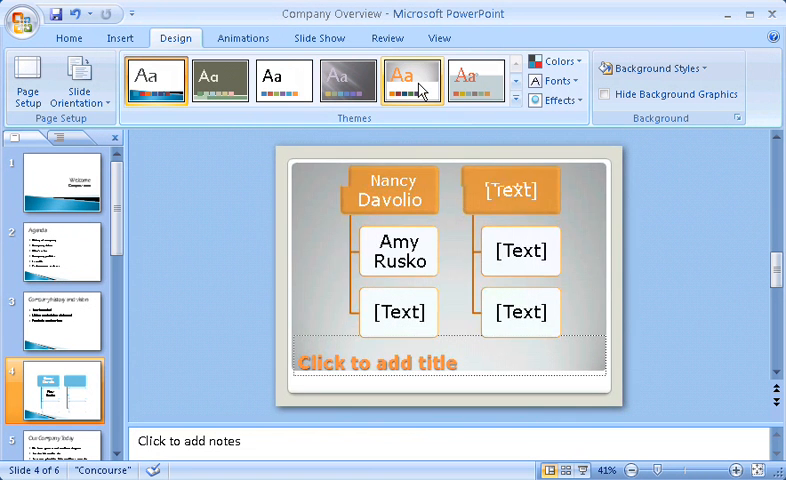
click(478, 82)
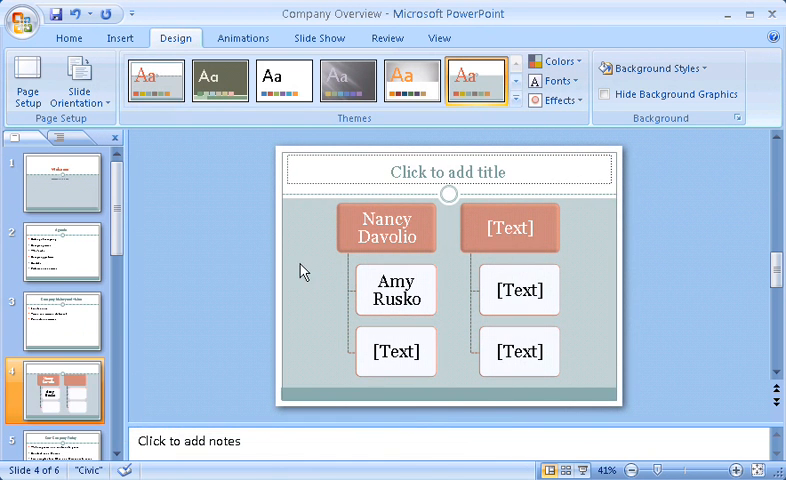
click(52, 252)
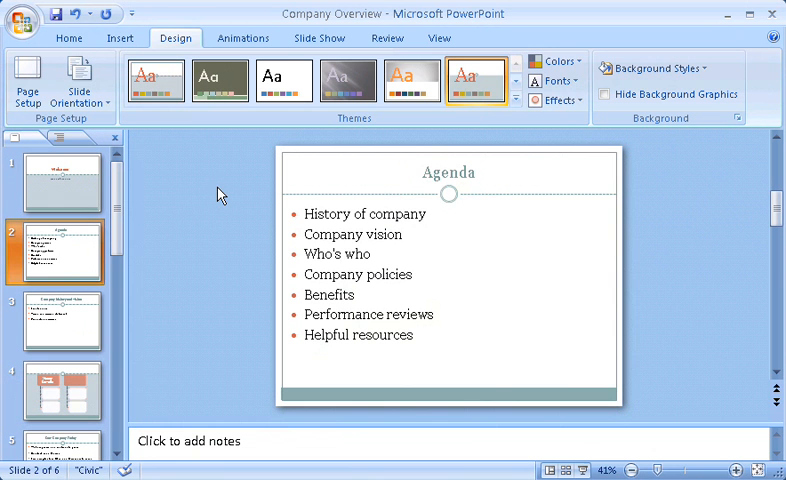
mouse_move(432, 150)
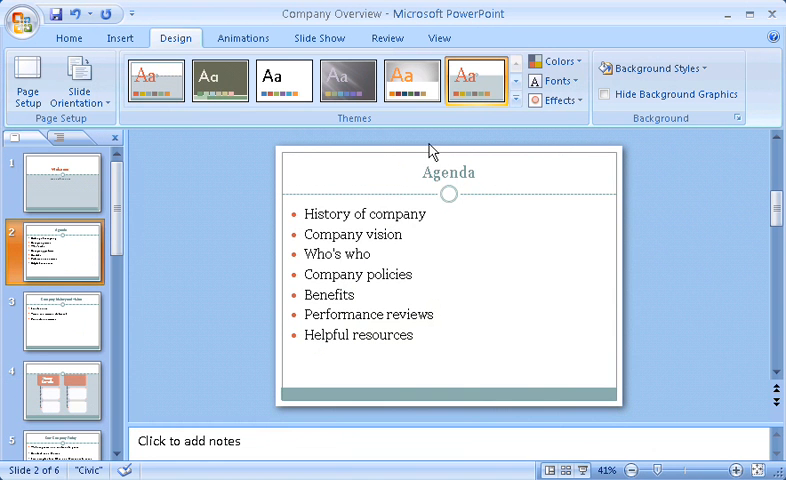
- Choose the Civic (Georgia titles and body) theme font set from the Fonts gallery
click(556, 80)
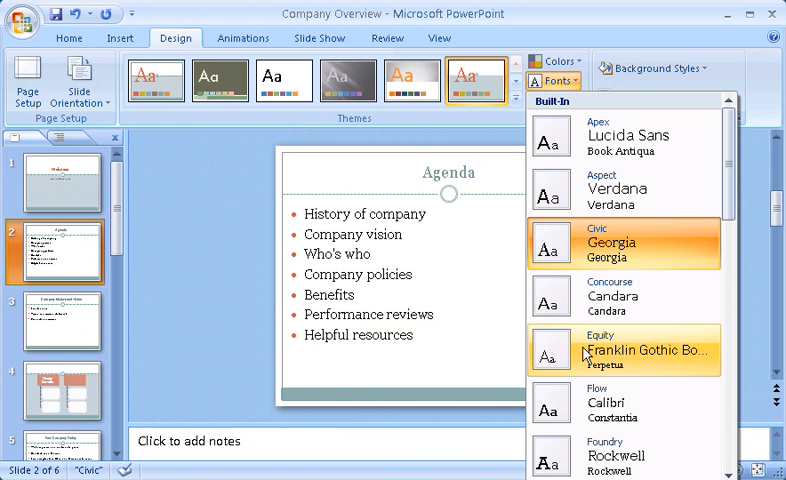
mouse_move(620, 188)
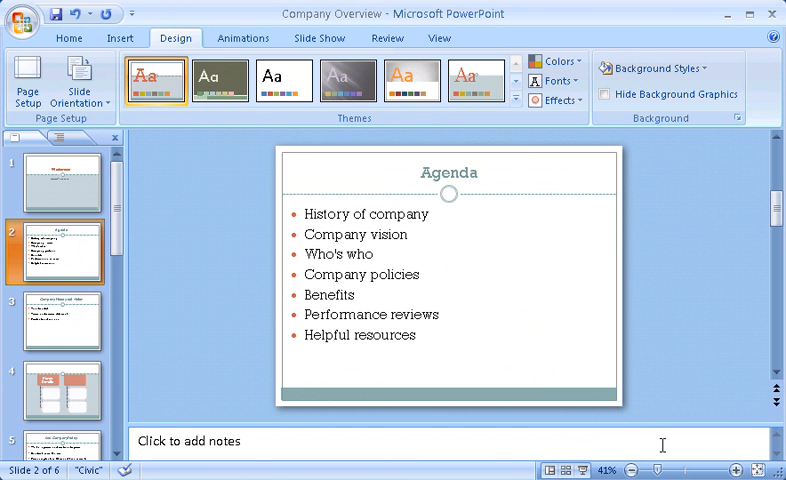
mouse_move(222, 160)
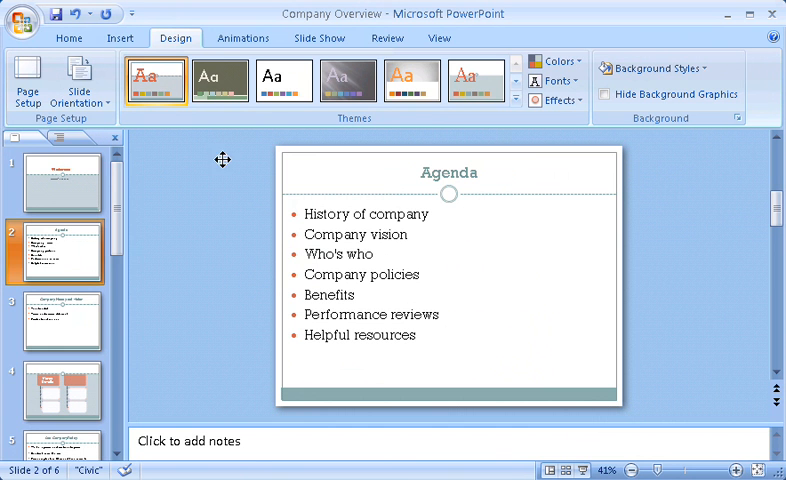
- Preview the deck as Handouts (3 Slides Per Page) via Print Preview, then return to editing
click(20, 16)
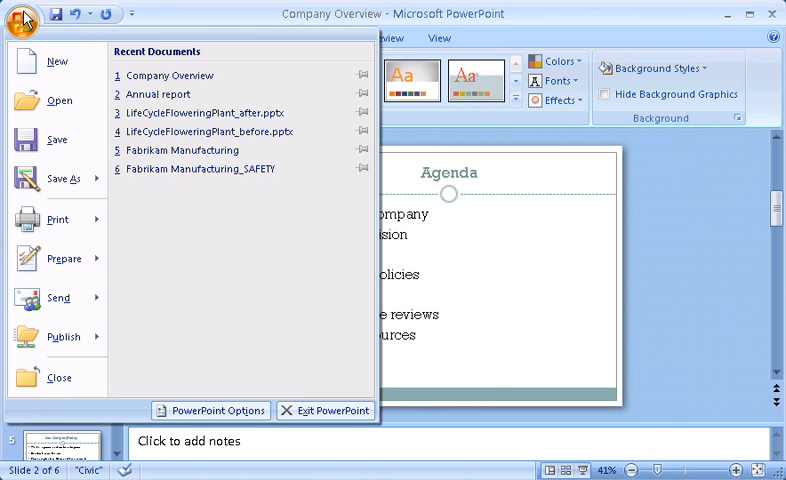
click(56, 220)
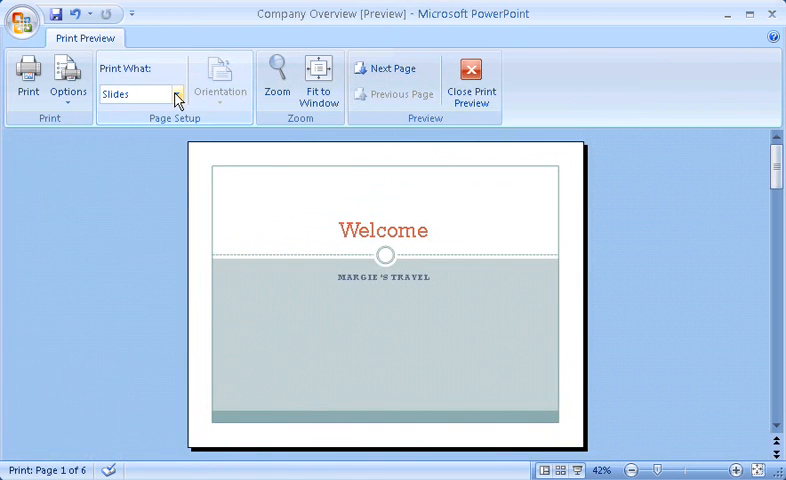
click(176, 96)
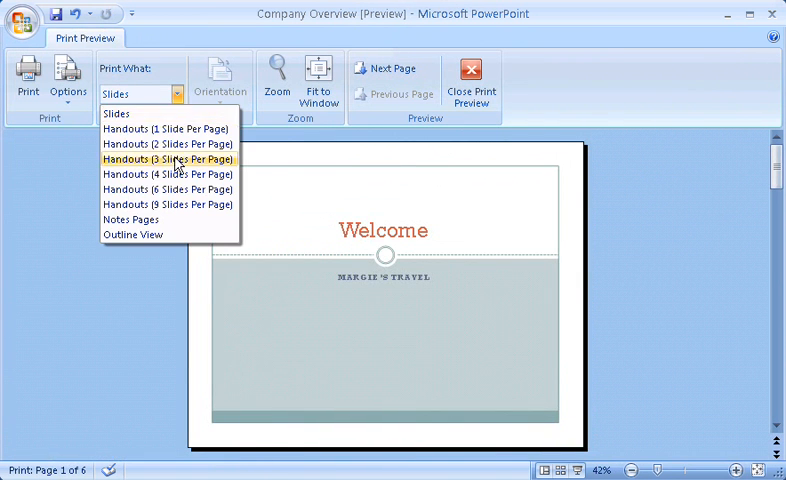
click(168, 160)
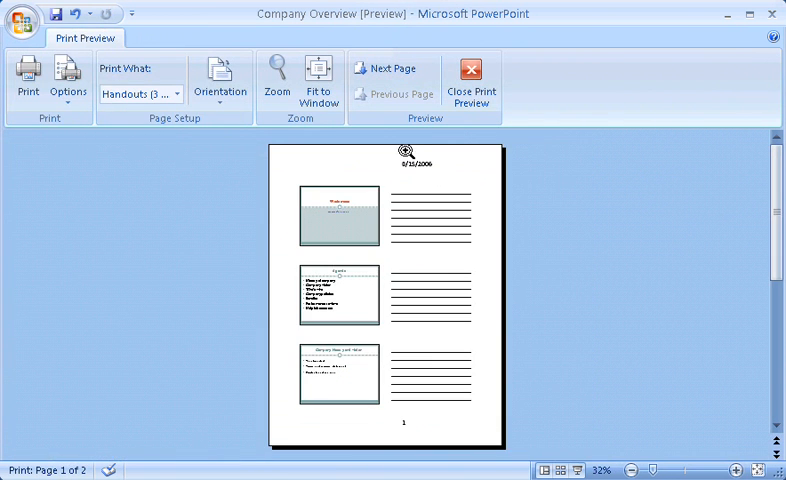
click(472, 76)
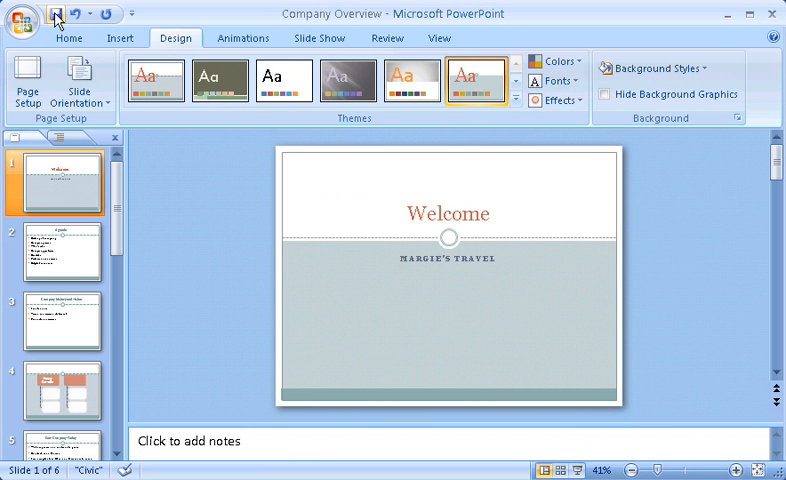
mouse_move(236, 258)
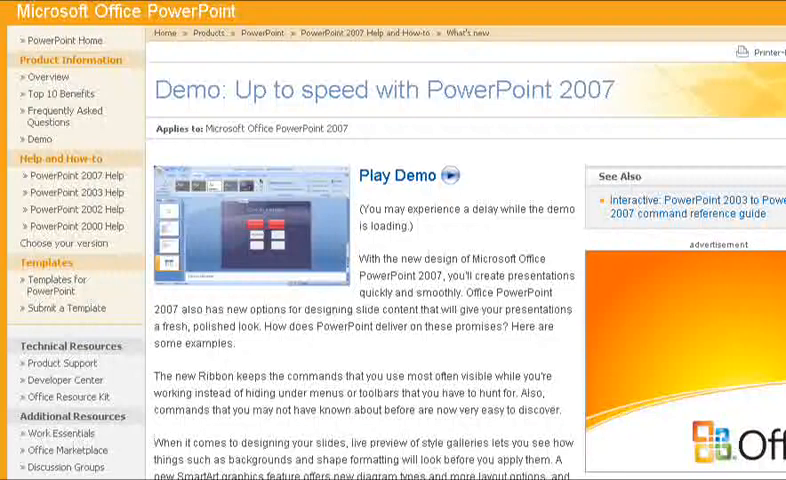
scroll(down, 3)
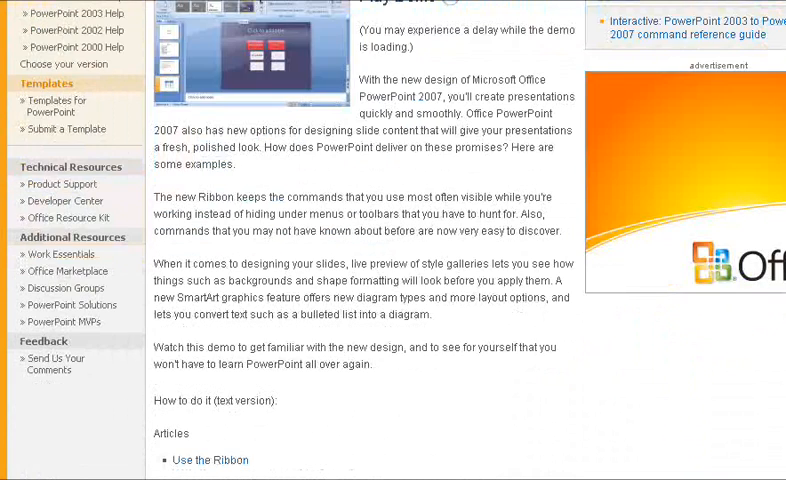
scroll(down, 3)
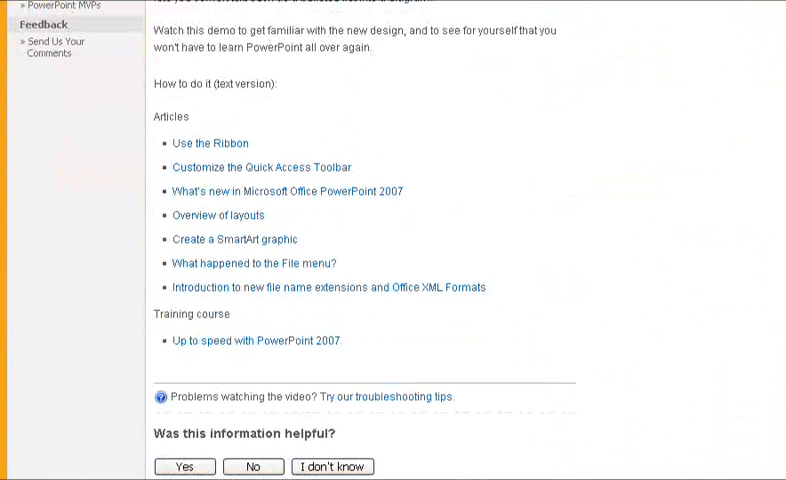